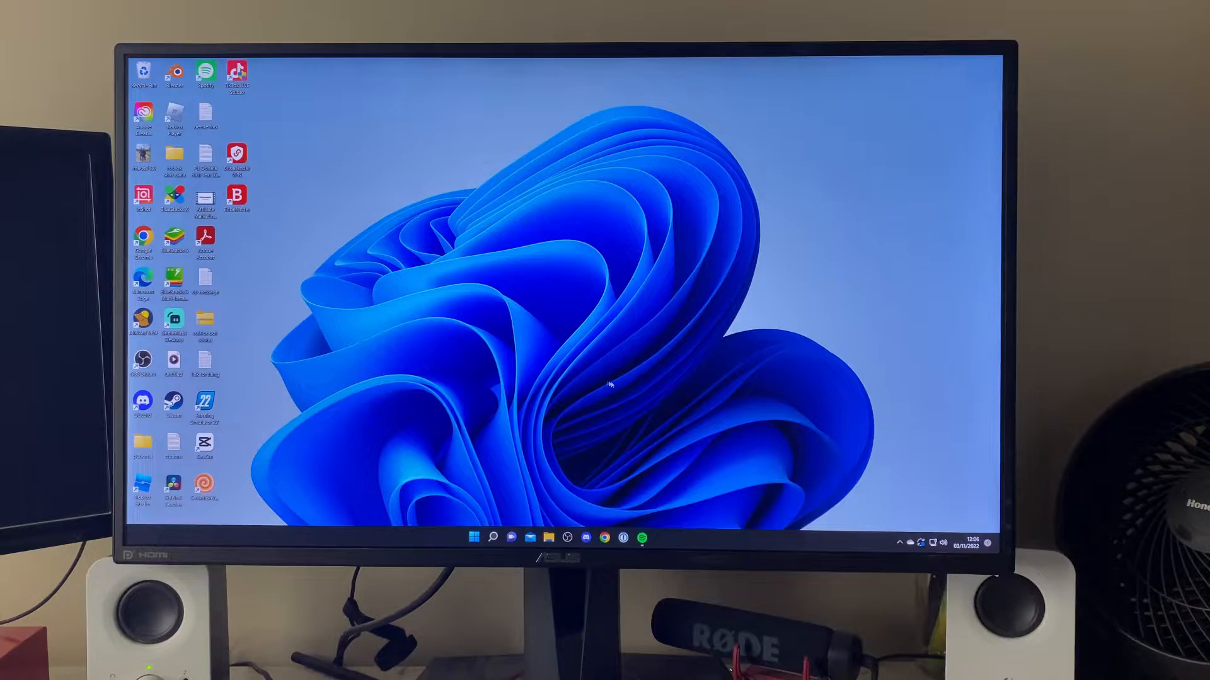
mouse_move(545, 363)
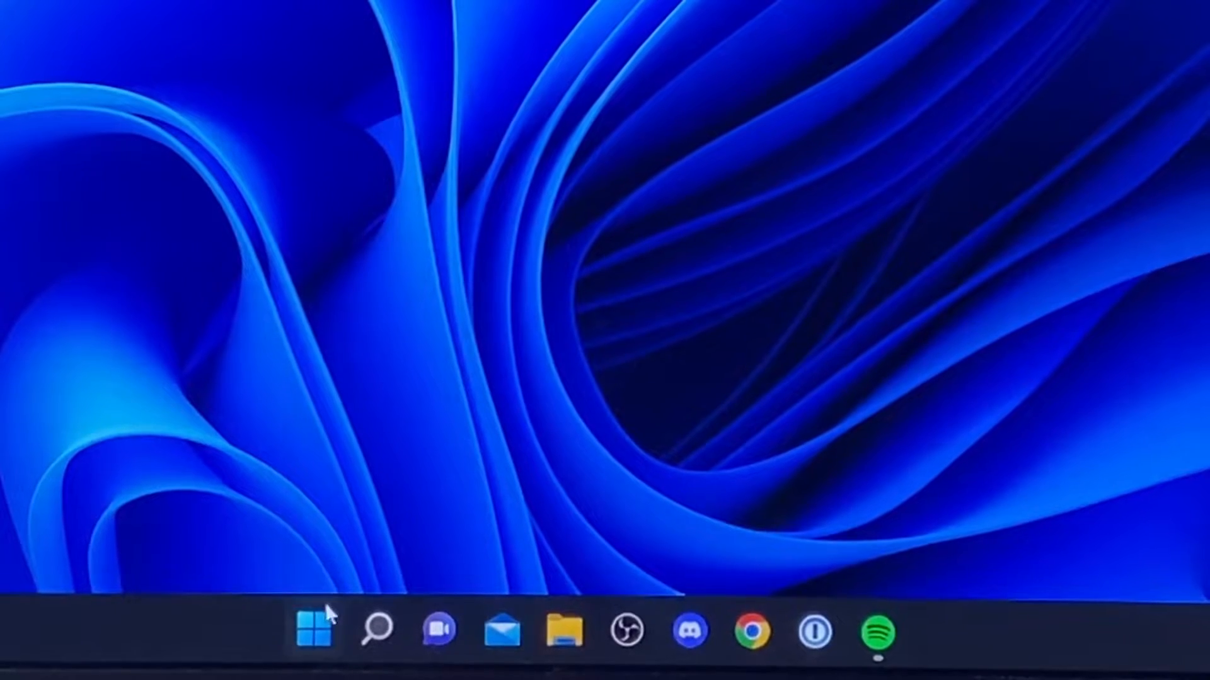
From the Start menu's power options, Shift-restart the PC into the recovery environment.
left_click(314, 631)
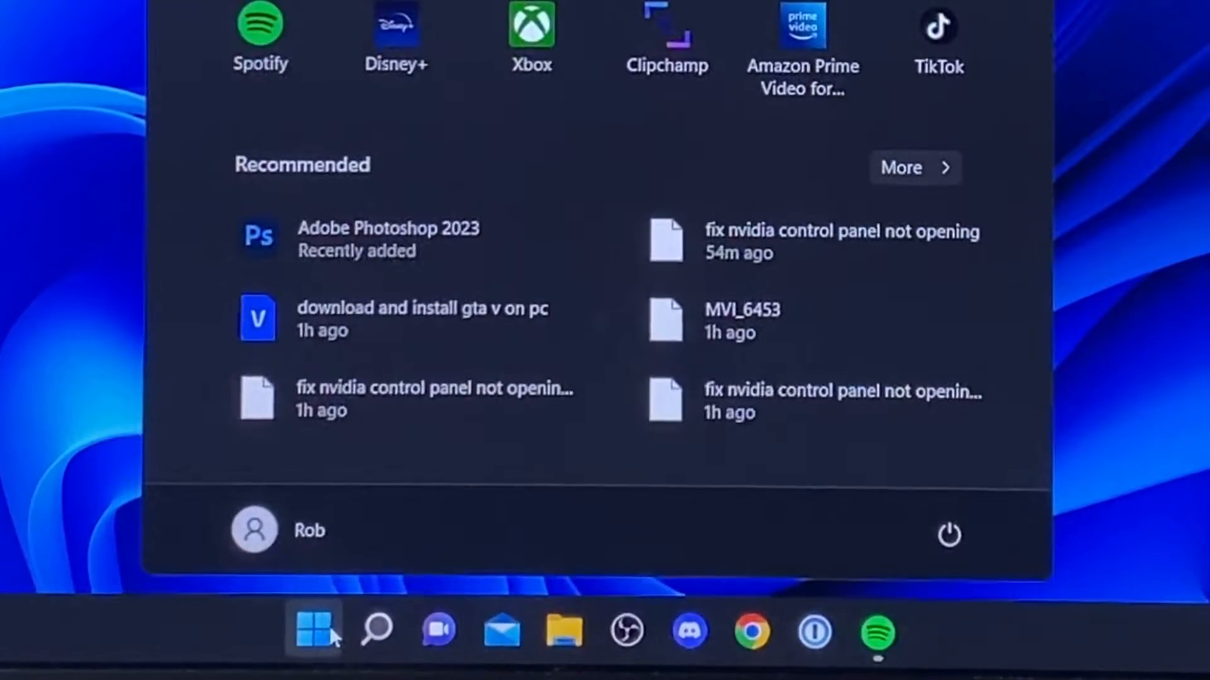
mouse_move(782, 466)
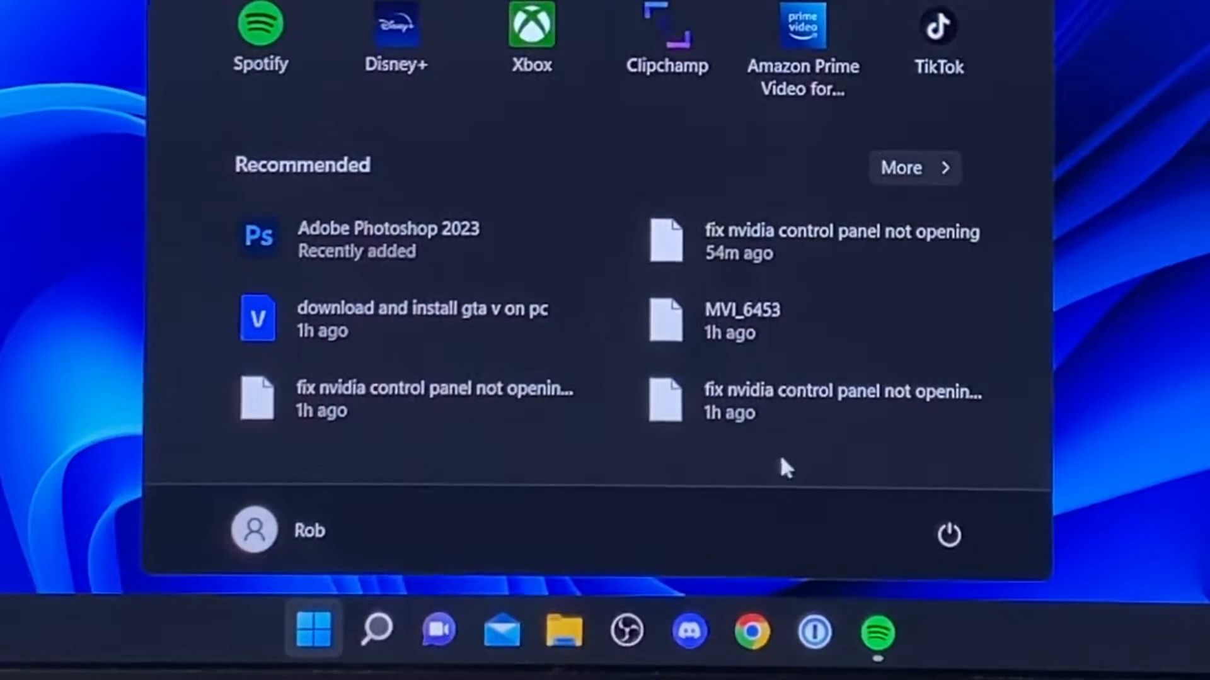
left_click(947, 533)
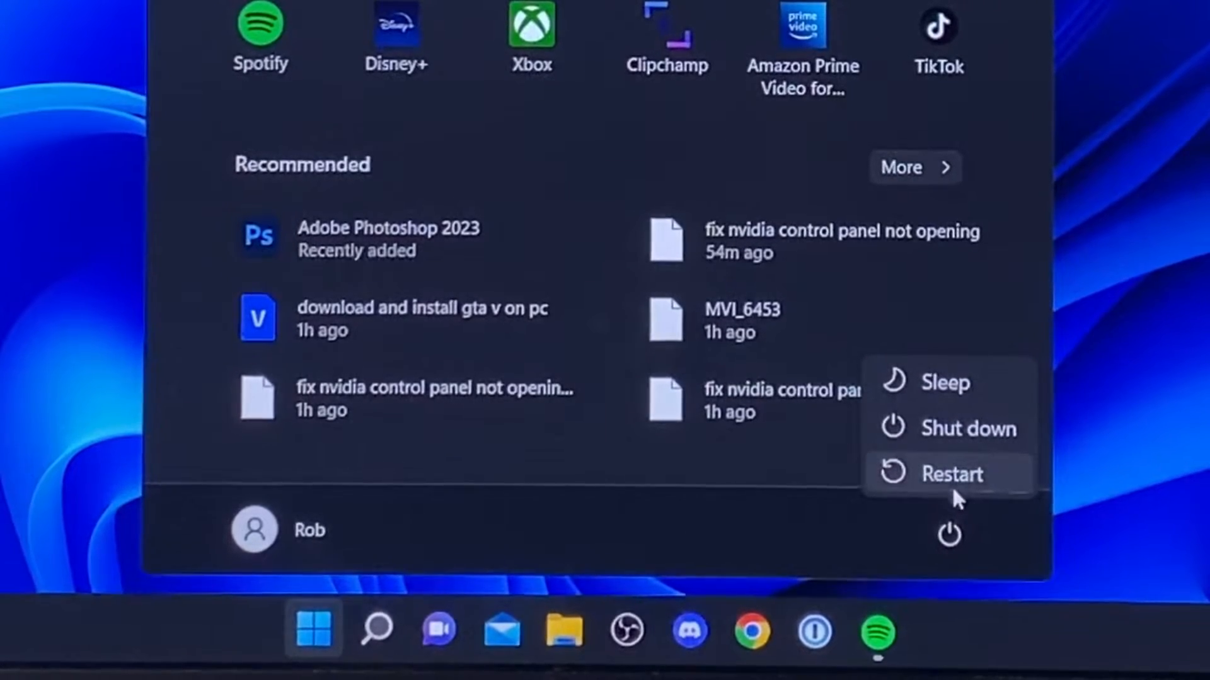
mouse_move(787, 320)
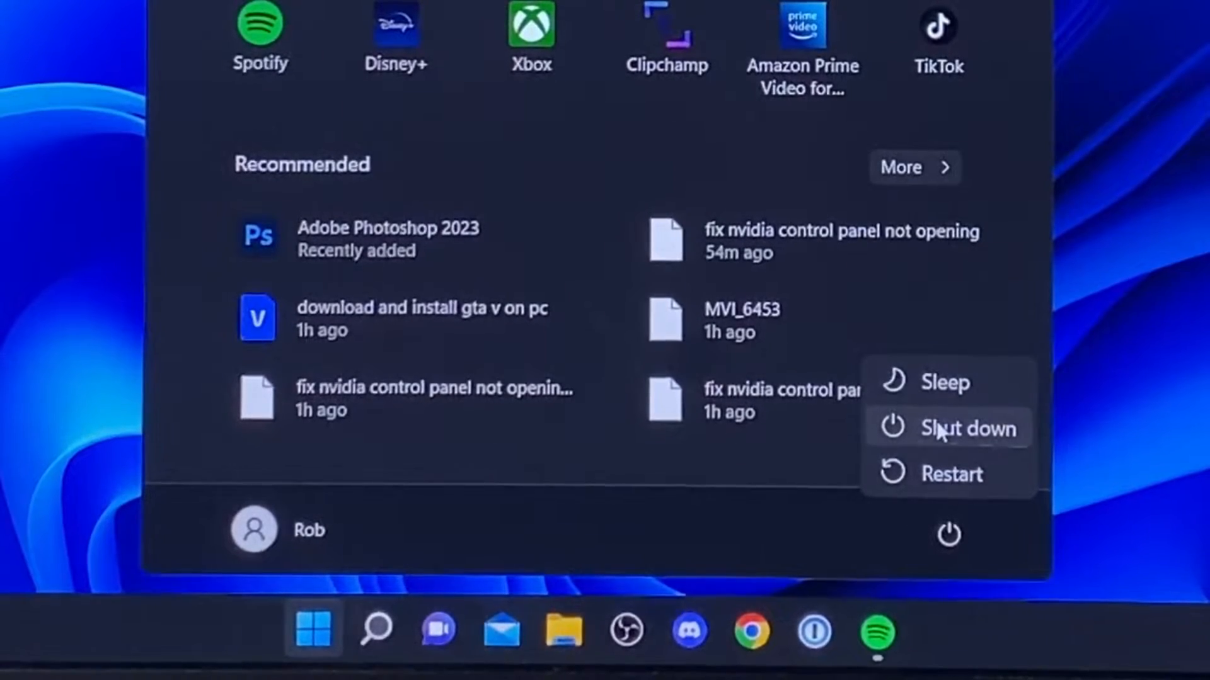
mouse_move(953, 474)
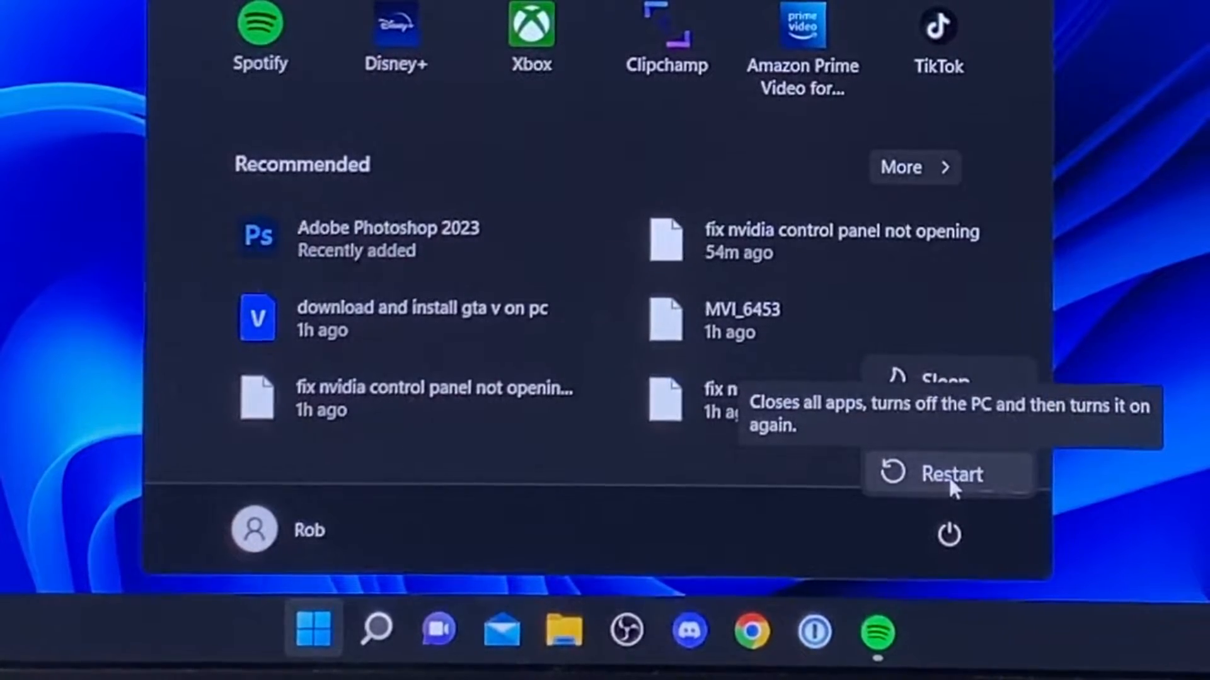
left_click(950, 475)
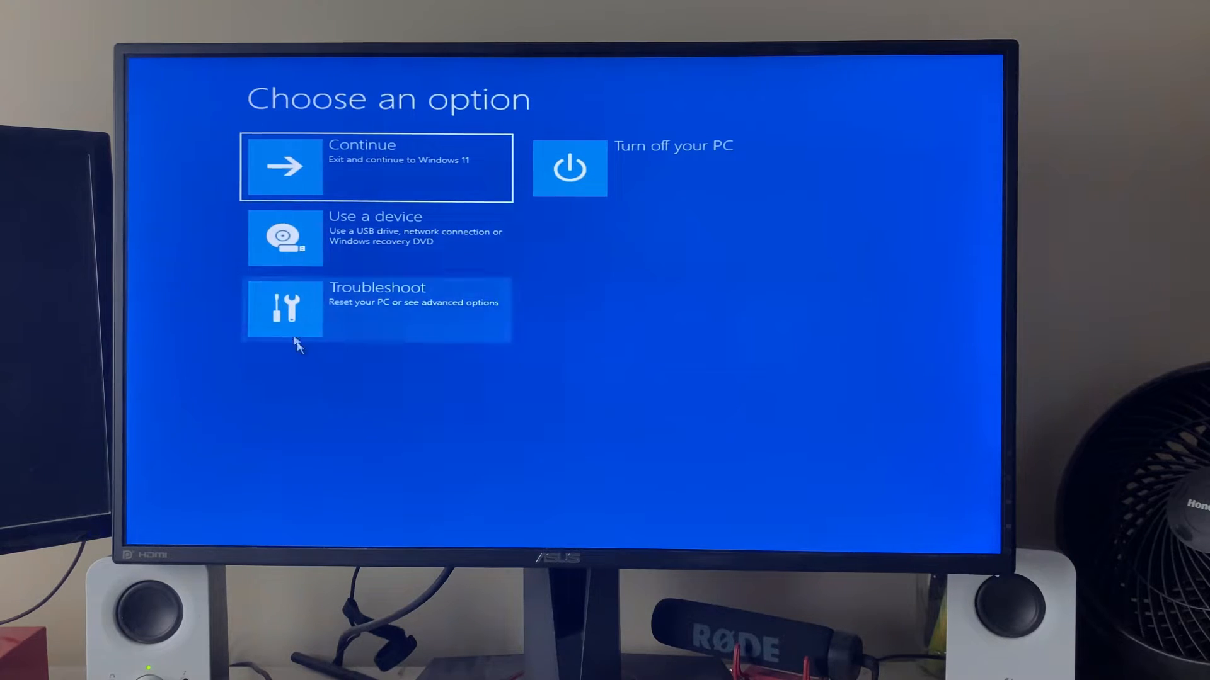
mouse_move(378, 104)
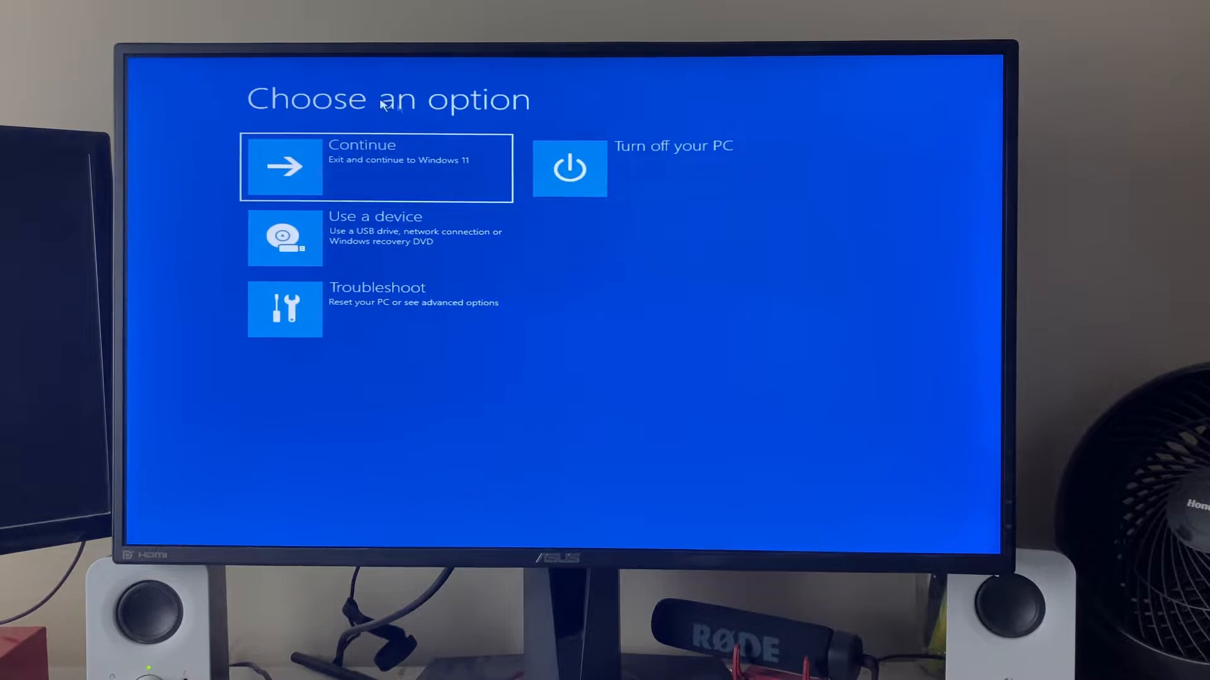
mouse_move(864, 268)
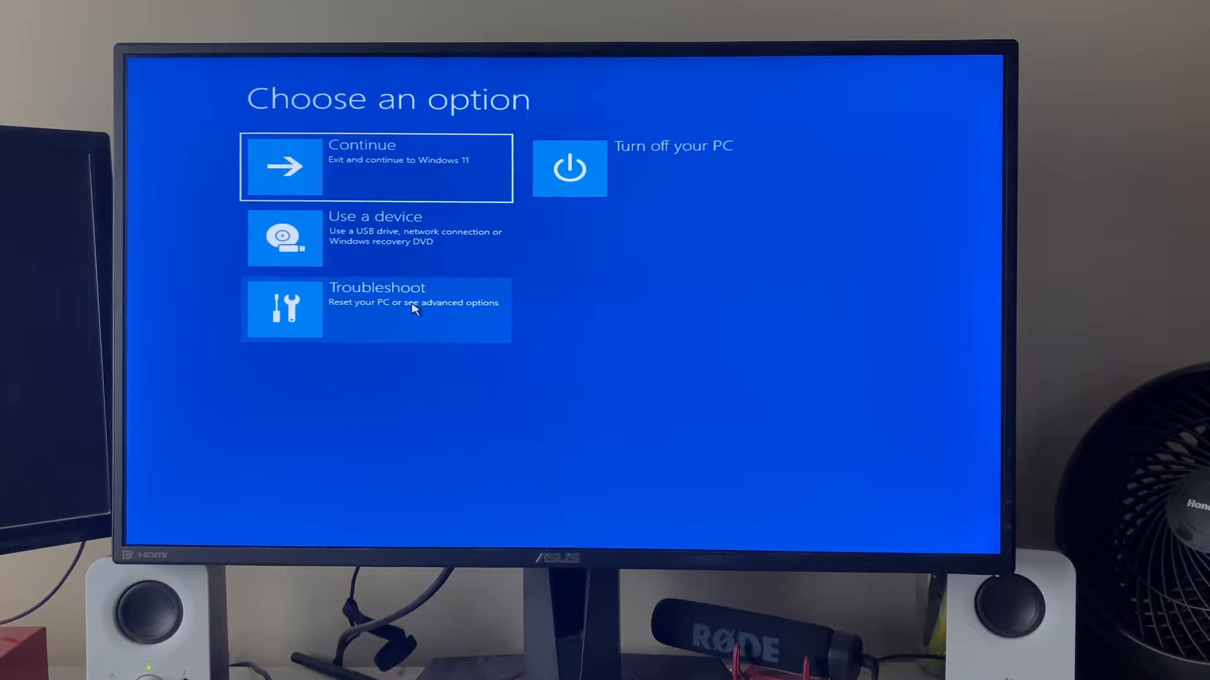
Navigate Troubleshoot > Advanced options to reach the UEFI Firmware Settings restart prompt.
left_click(376, 310)
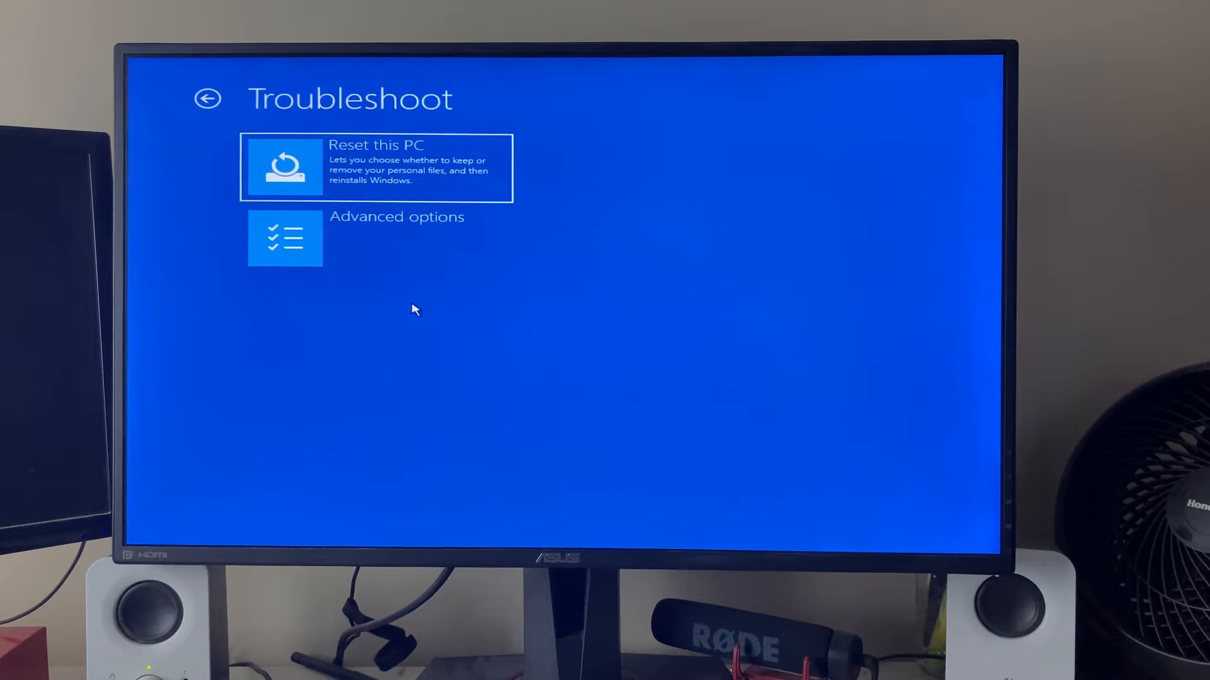
mouse_move(343, 242)
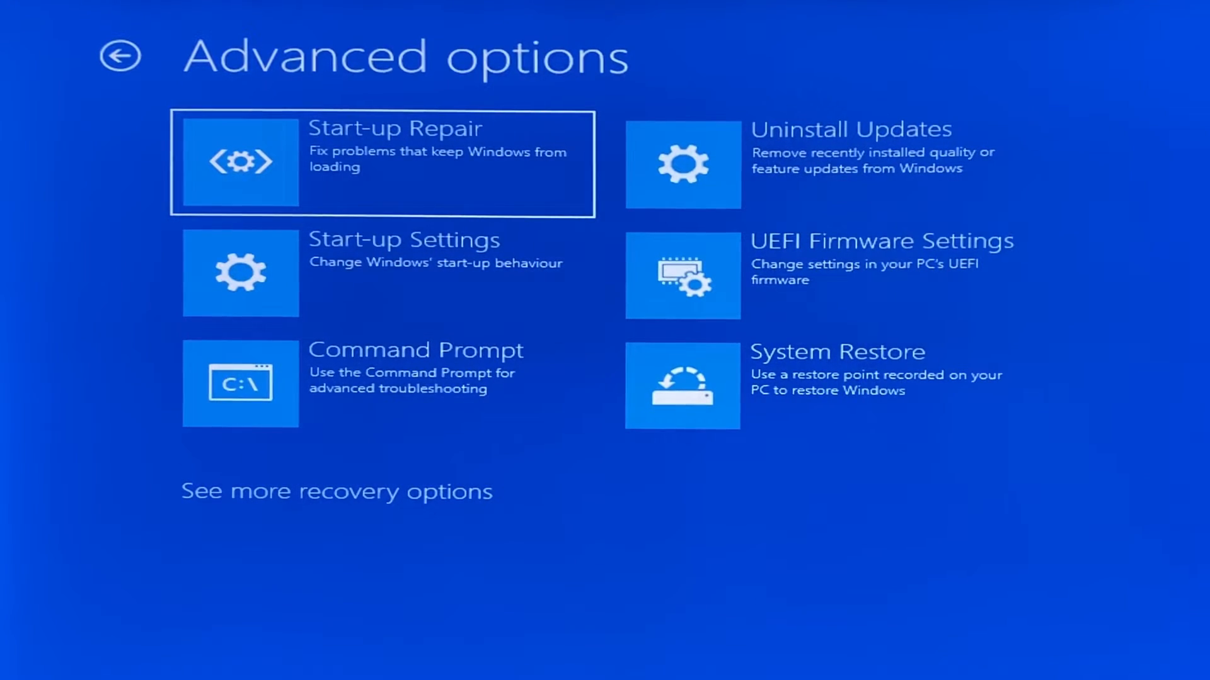
mouse_move(811, 273)
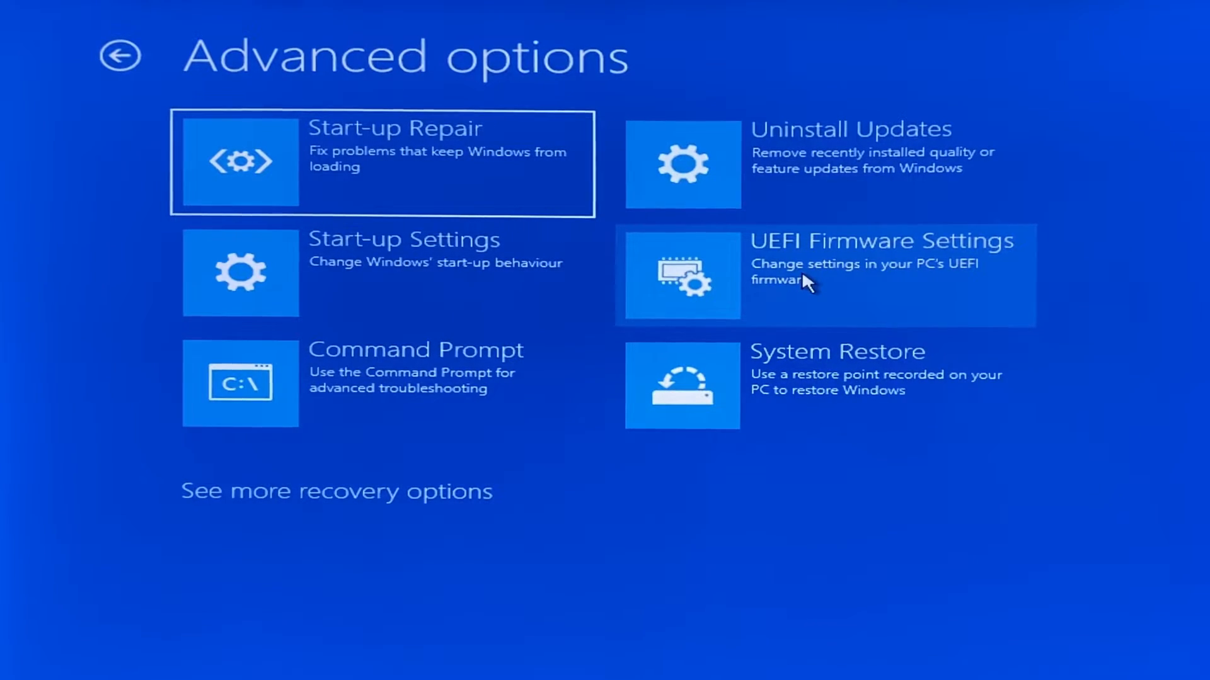
mouse_move(846, 288)
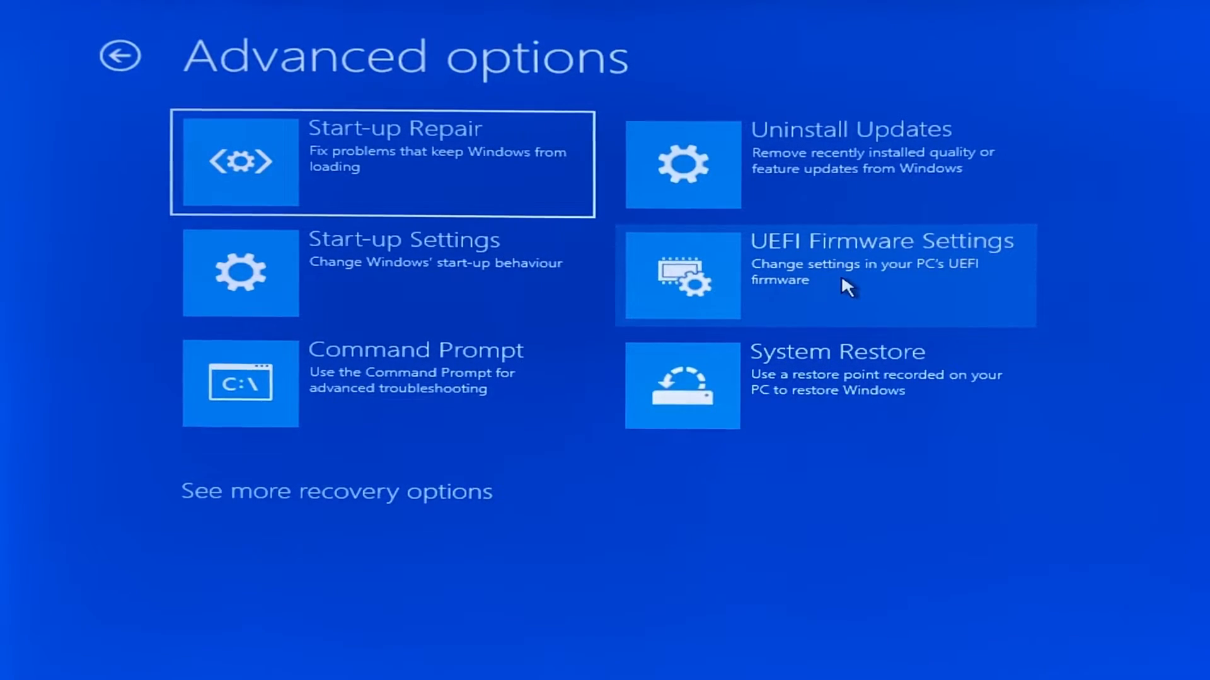
left_click(848, 273)
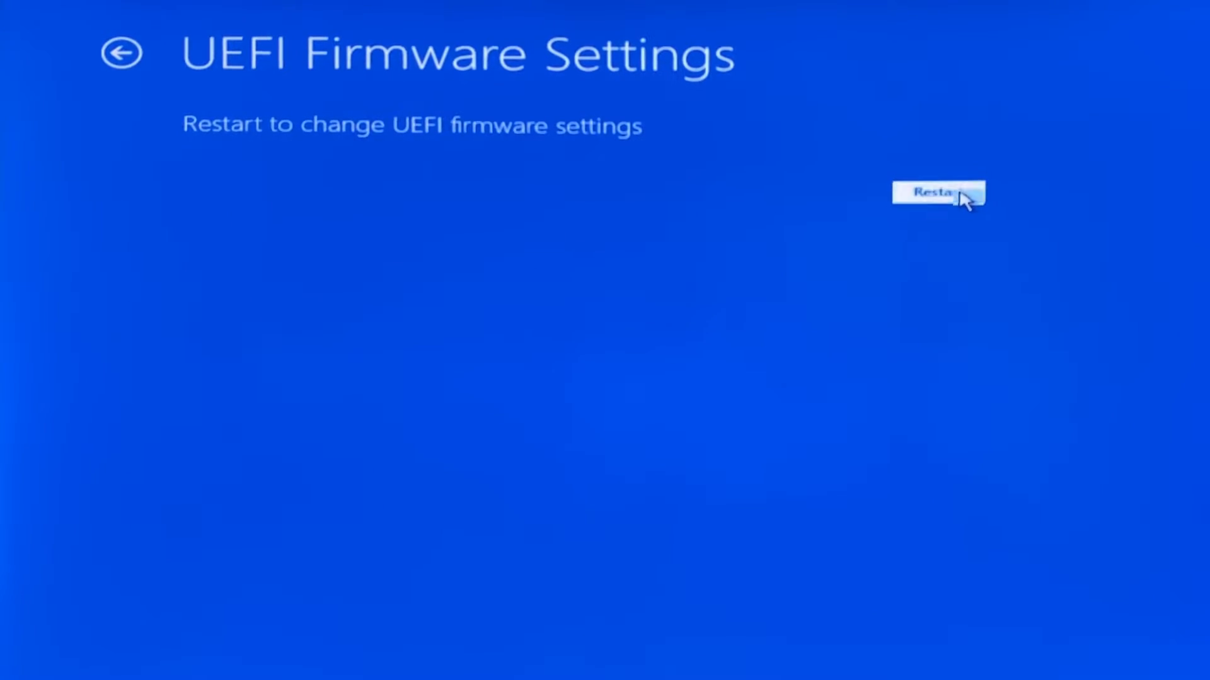
left_click(937, 192)
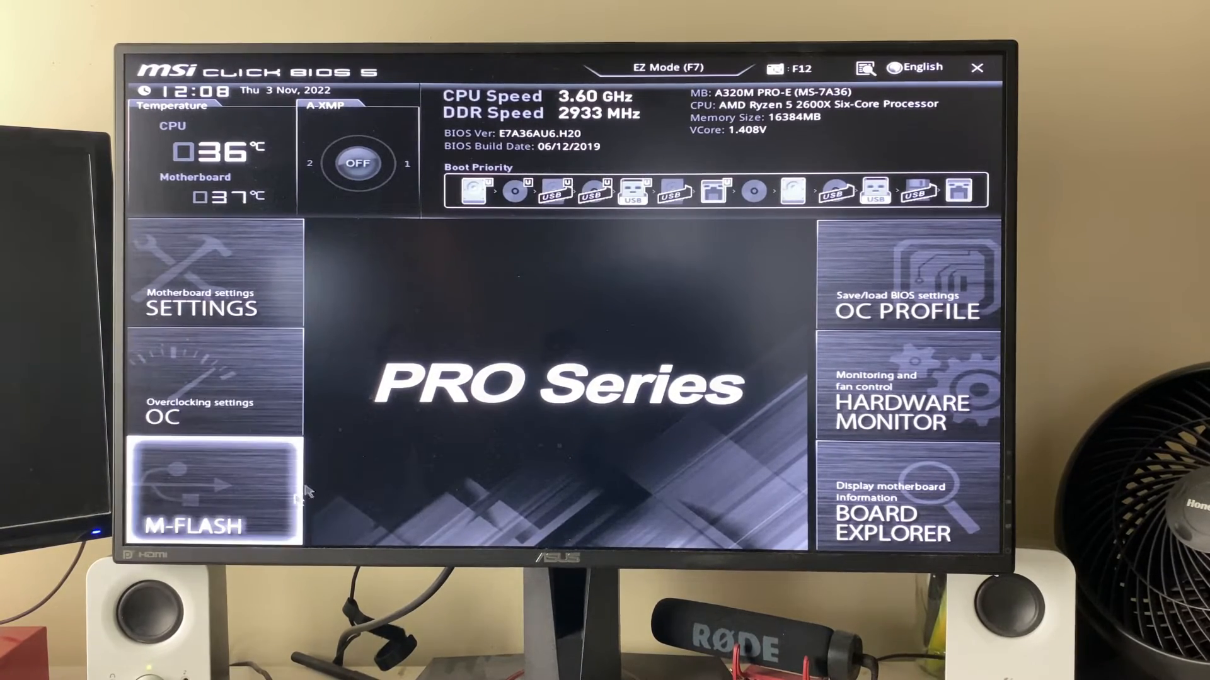
mouse_move(906, 389)
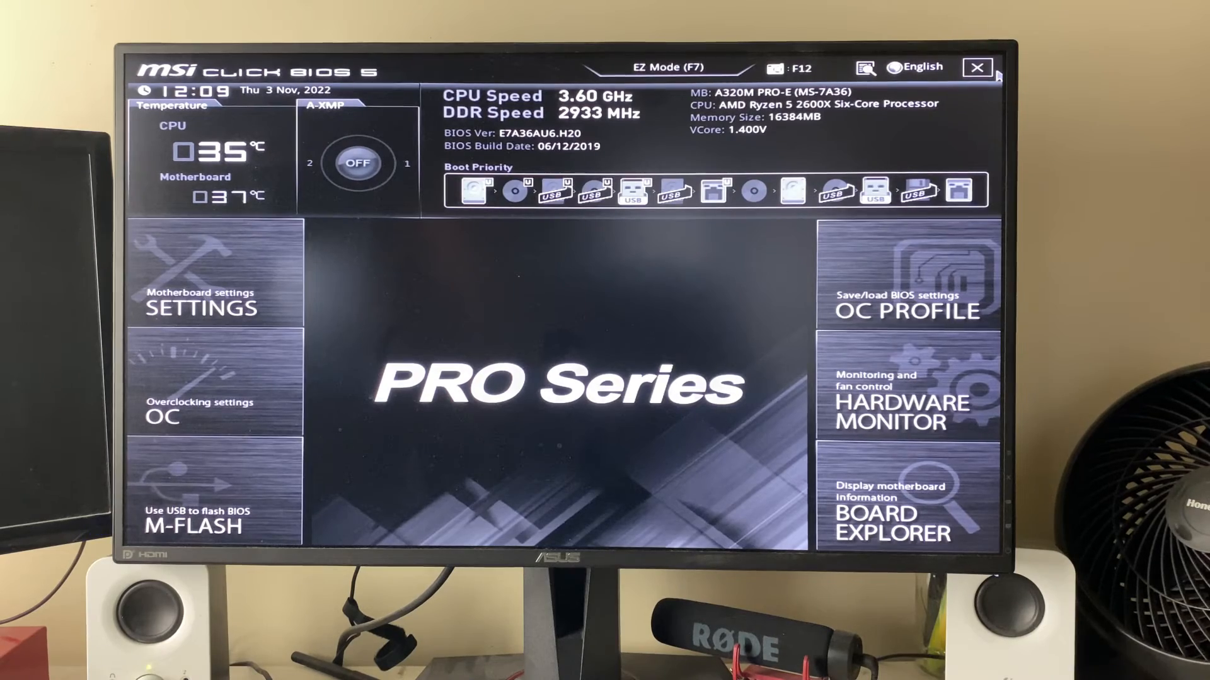
Exit Click BIOS 5 EZ Mode, bringing up the Save configuration and exit prompt.
left_click(976, 67)
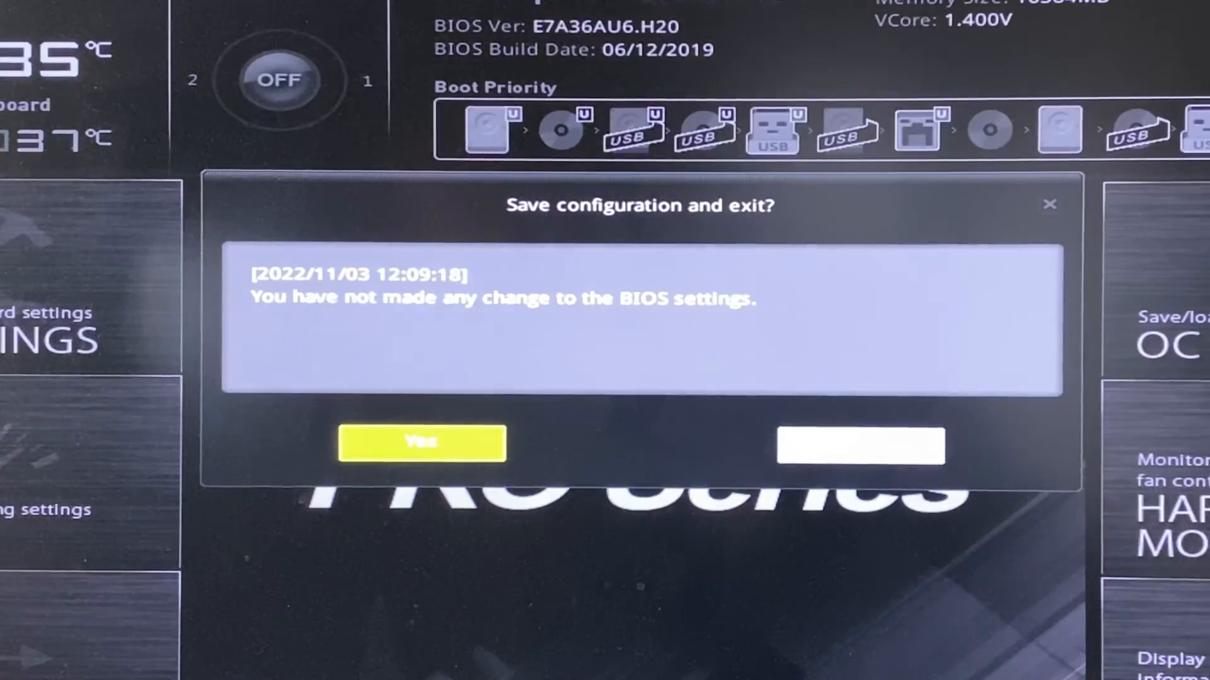